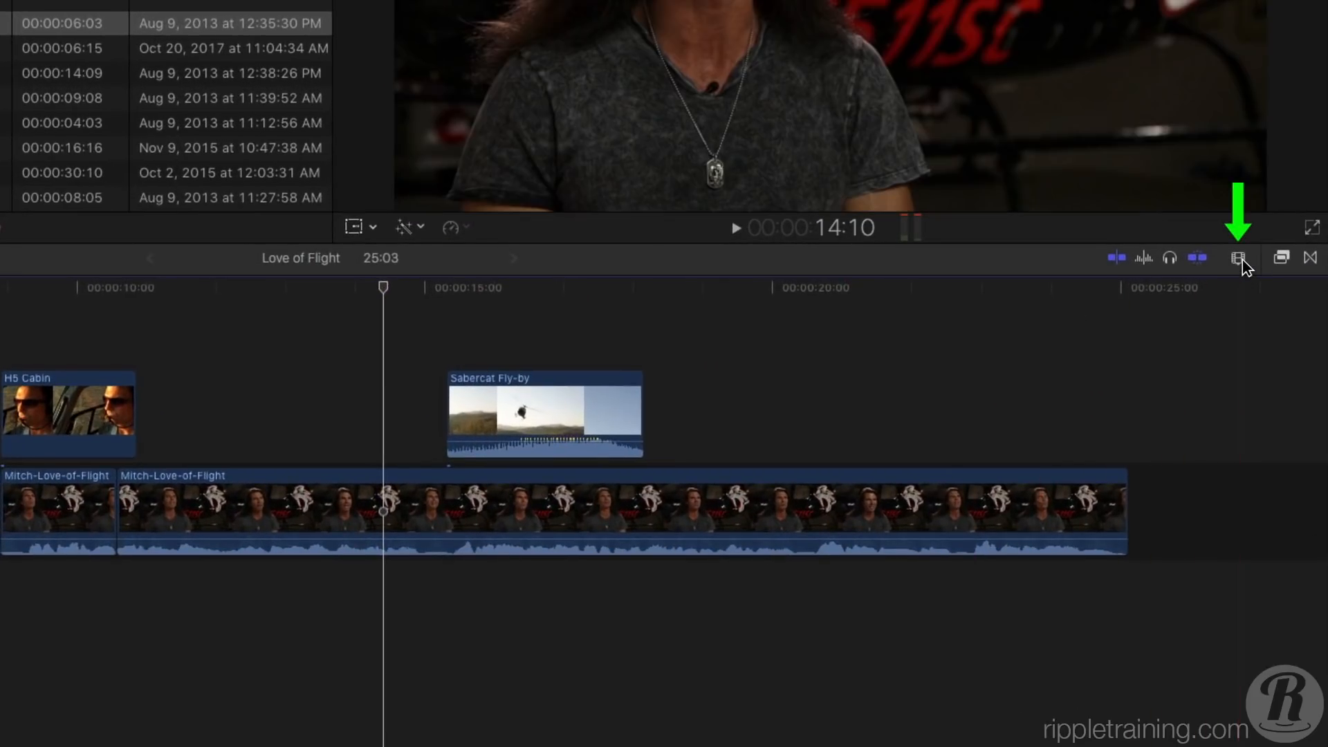
Switch clip appearance to large waveforms with small thumbnails and enlarge the clip height
left_click(1237, 258)
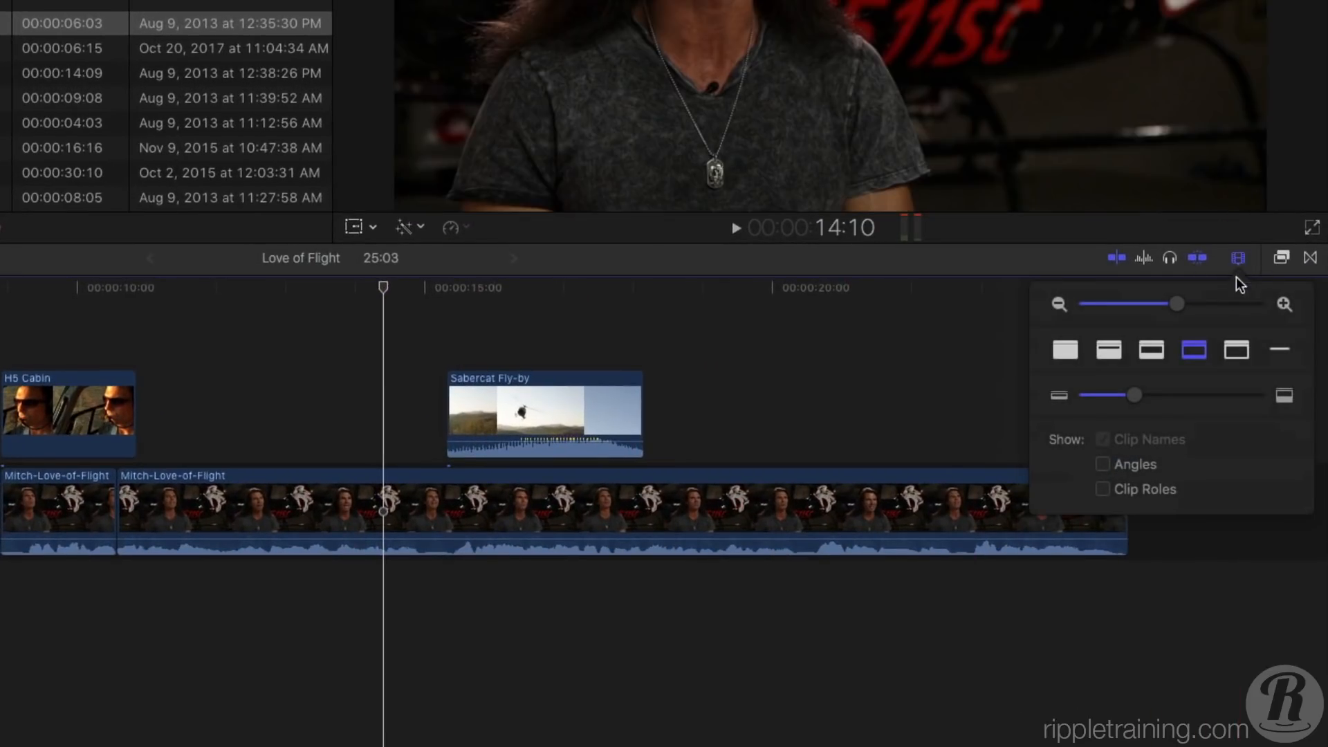
left_click(1108, 350)
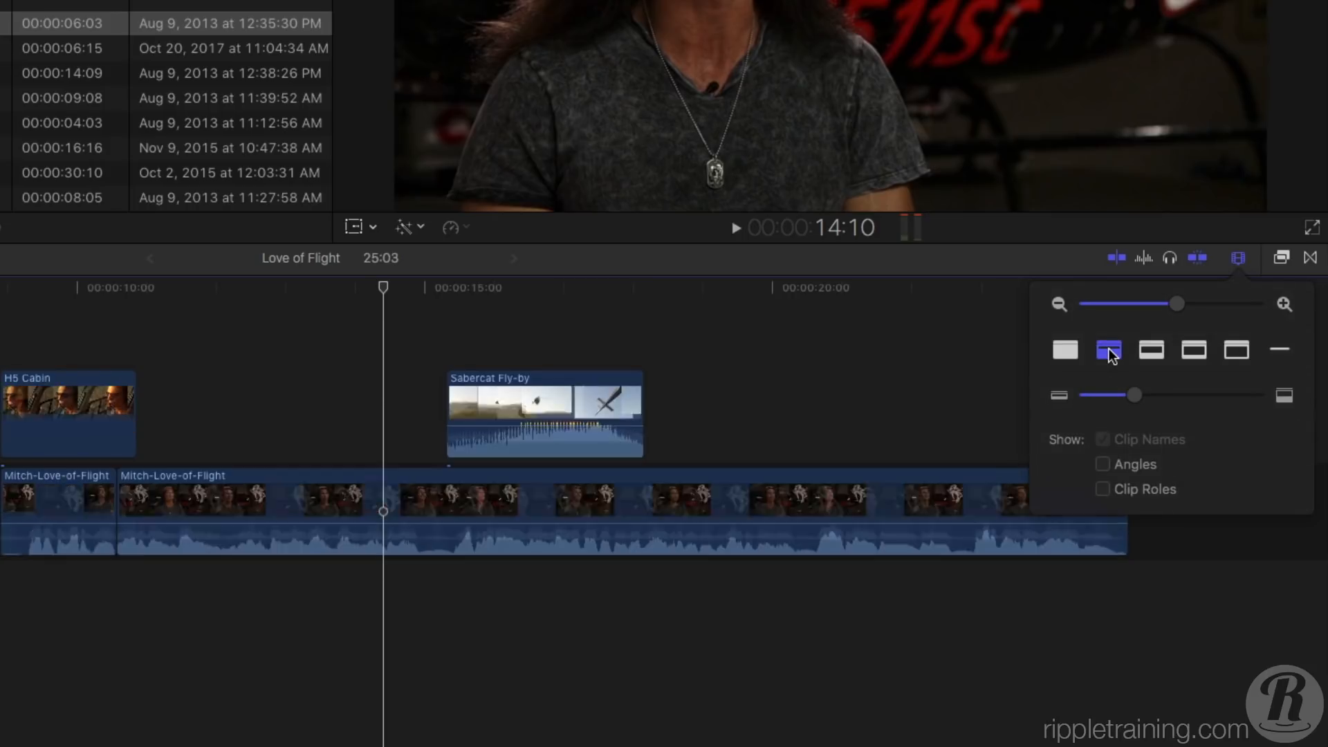
left_click_drag(1133, 395, 1137, 395)
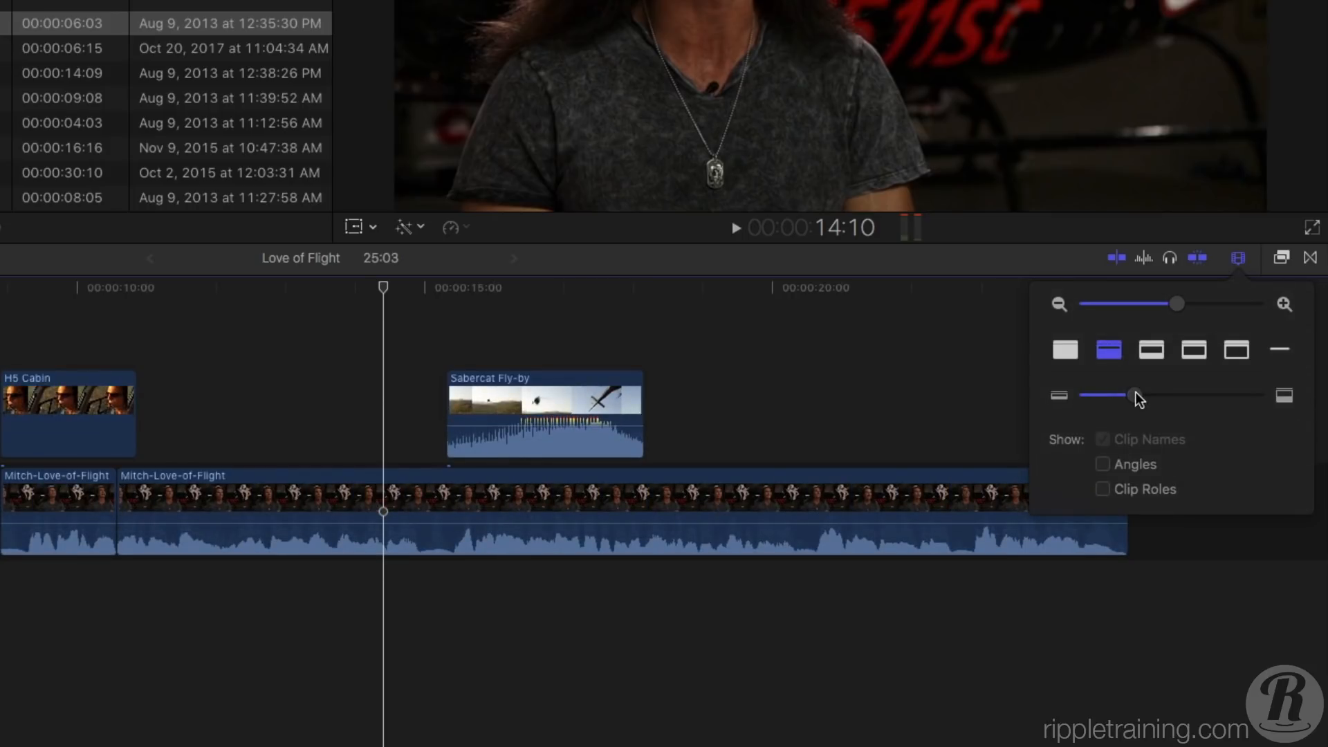
left_click_drag(1132, 396, 1173, 395)
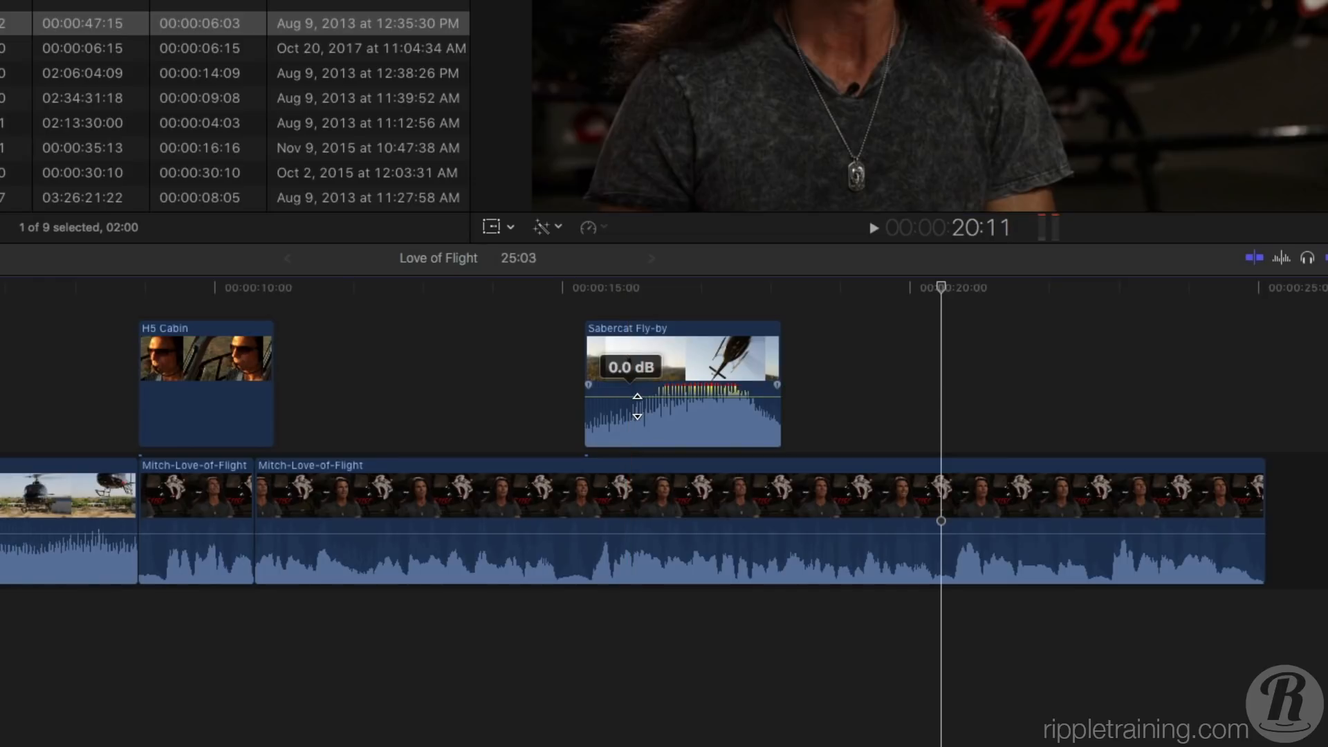
Drag the Sabercat Fly-by volume line down to reduce its audio level
left_click_drag(638, 396, 638, 430)
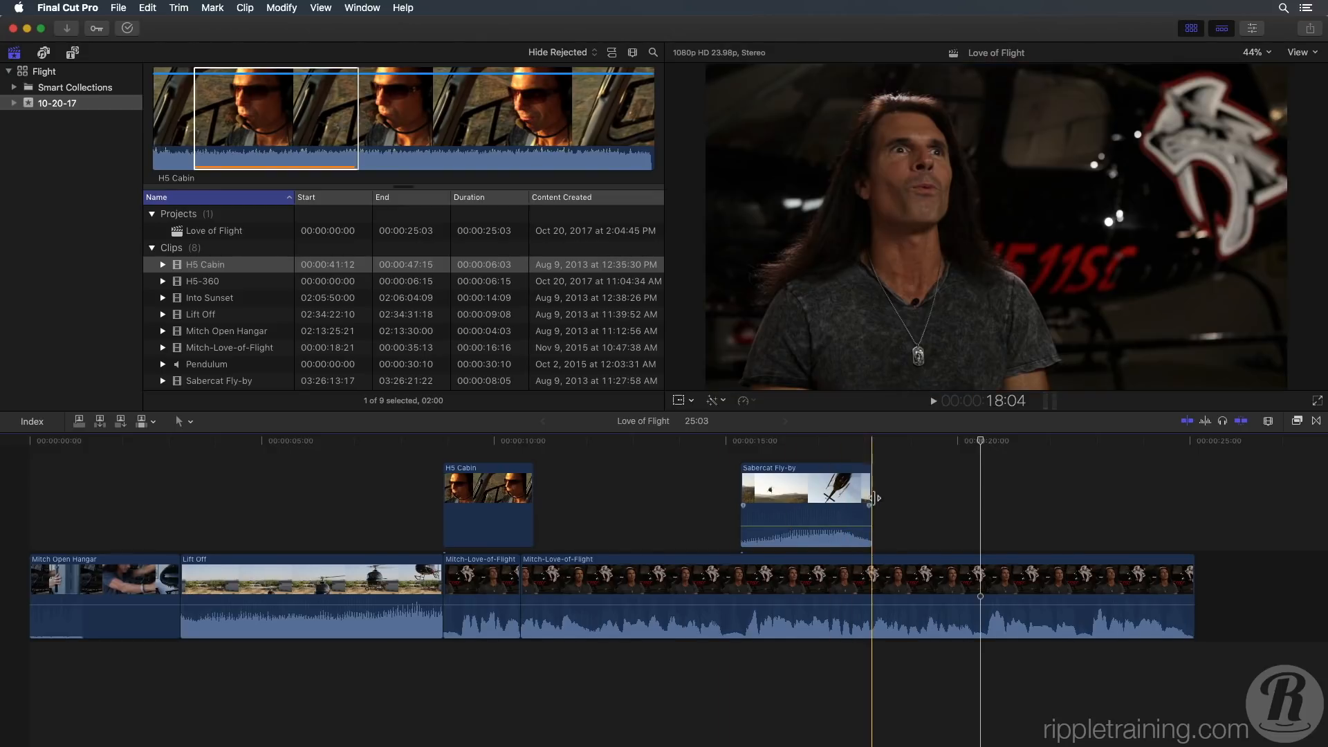
Trim the Sabercat Fly-by clip's end point leftward
left_click_drag(872, 498, 852, 500)
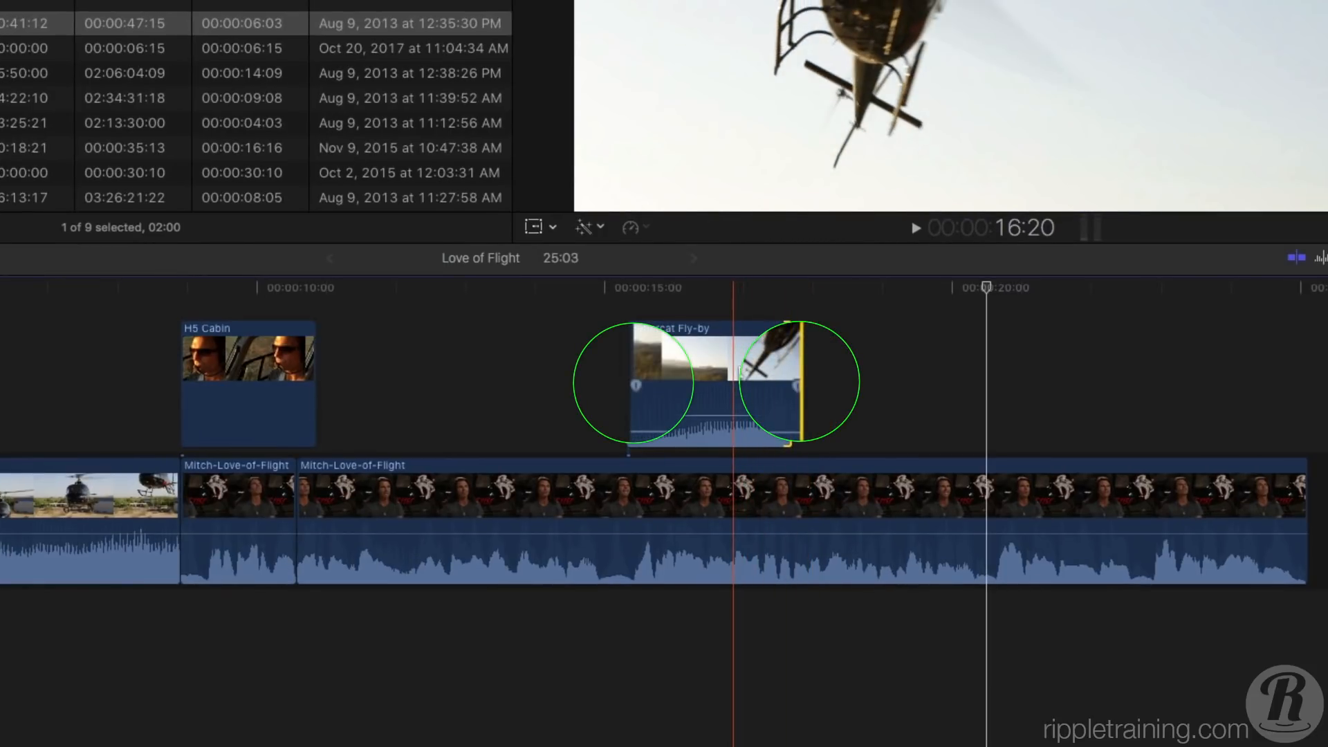
Add fade-in and fade-out handles to the Sabercat Fly-by audio
left_click(716, 381)
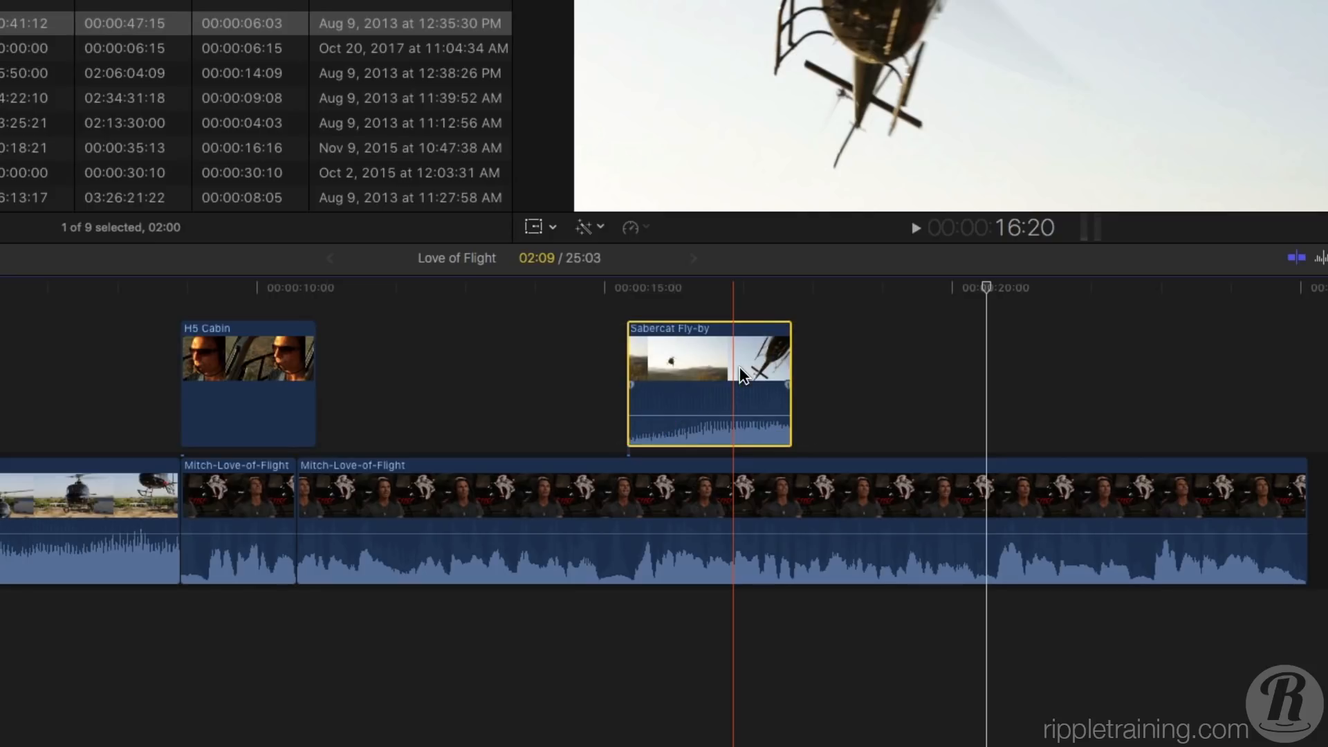
left_click_drag(737, 373, 780, 390)
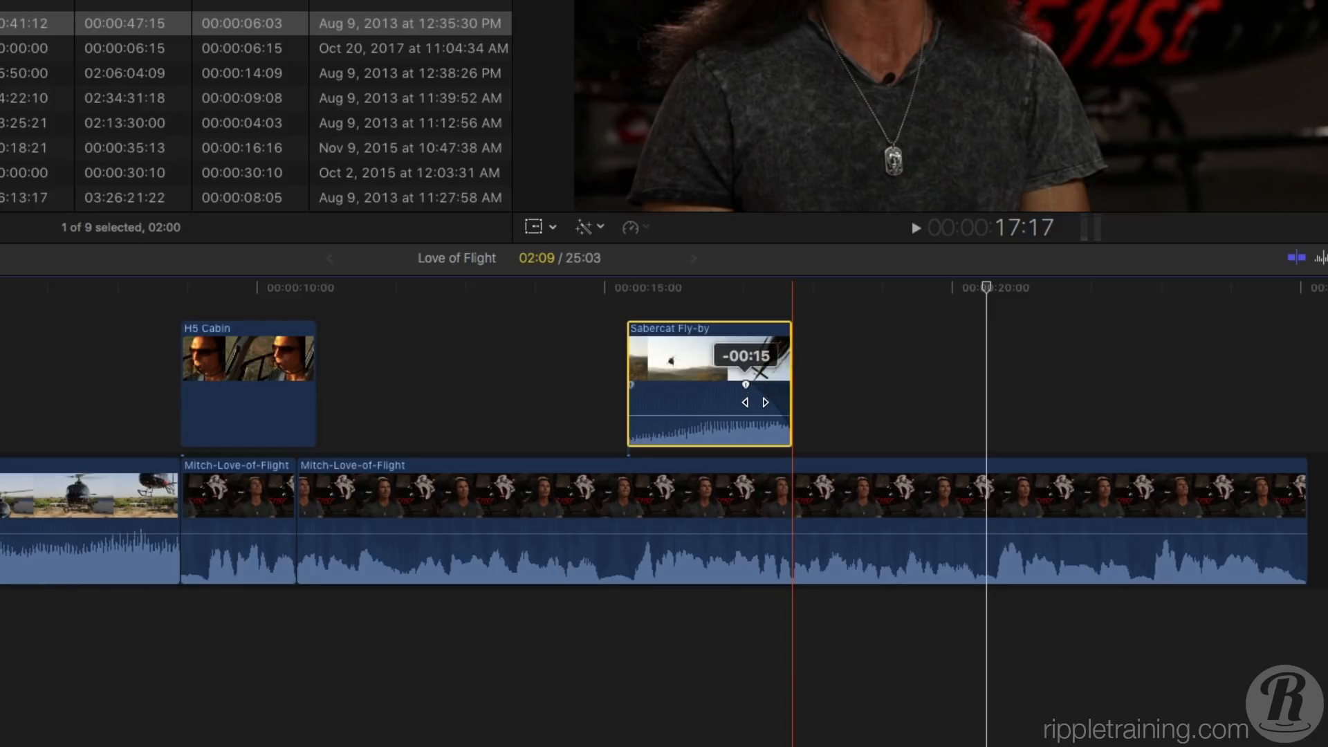
left_click_drag(792, 396, 739, 396)
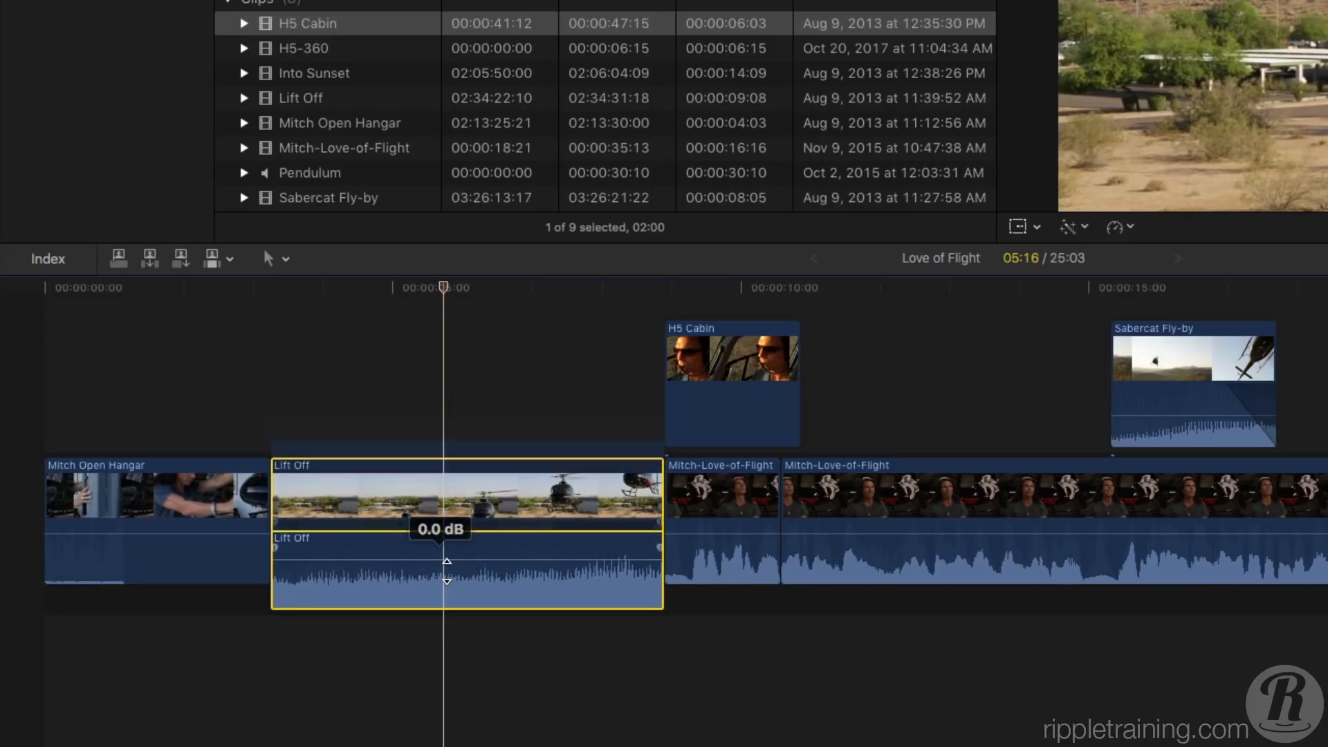
mouse_move(447, 562)
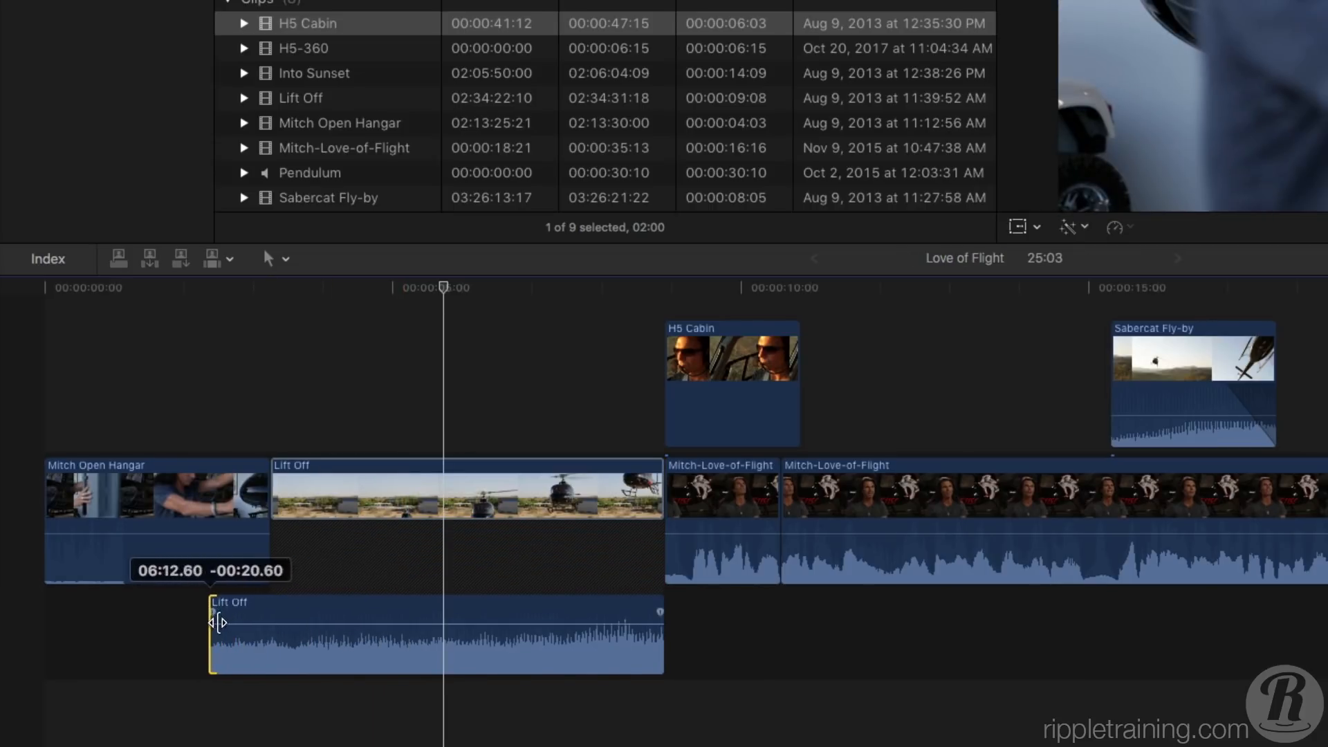
Extend Lift Off audio into Mitch Open Hangar, add a fade-in, and extend its end
left_click_drag(211, 627, 219, 627)
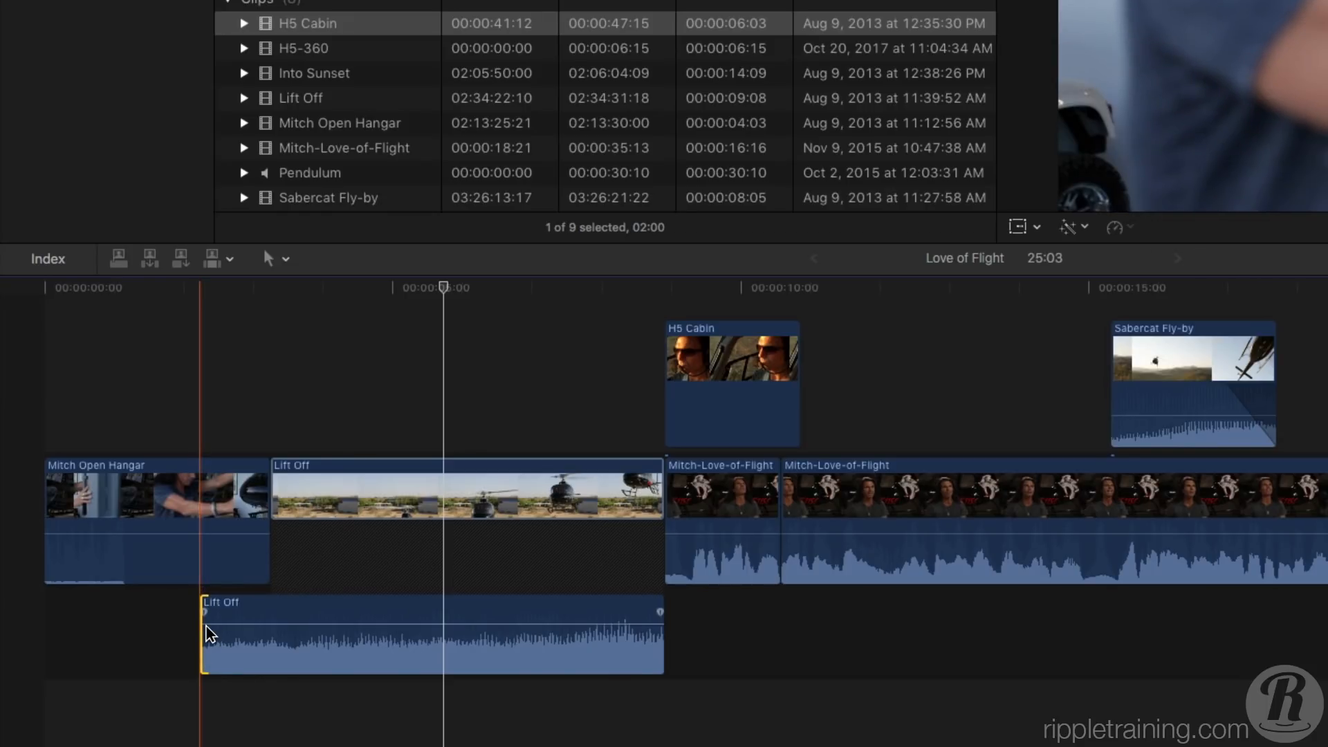
left_click_drag(208, 622, 224, 623)
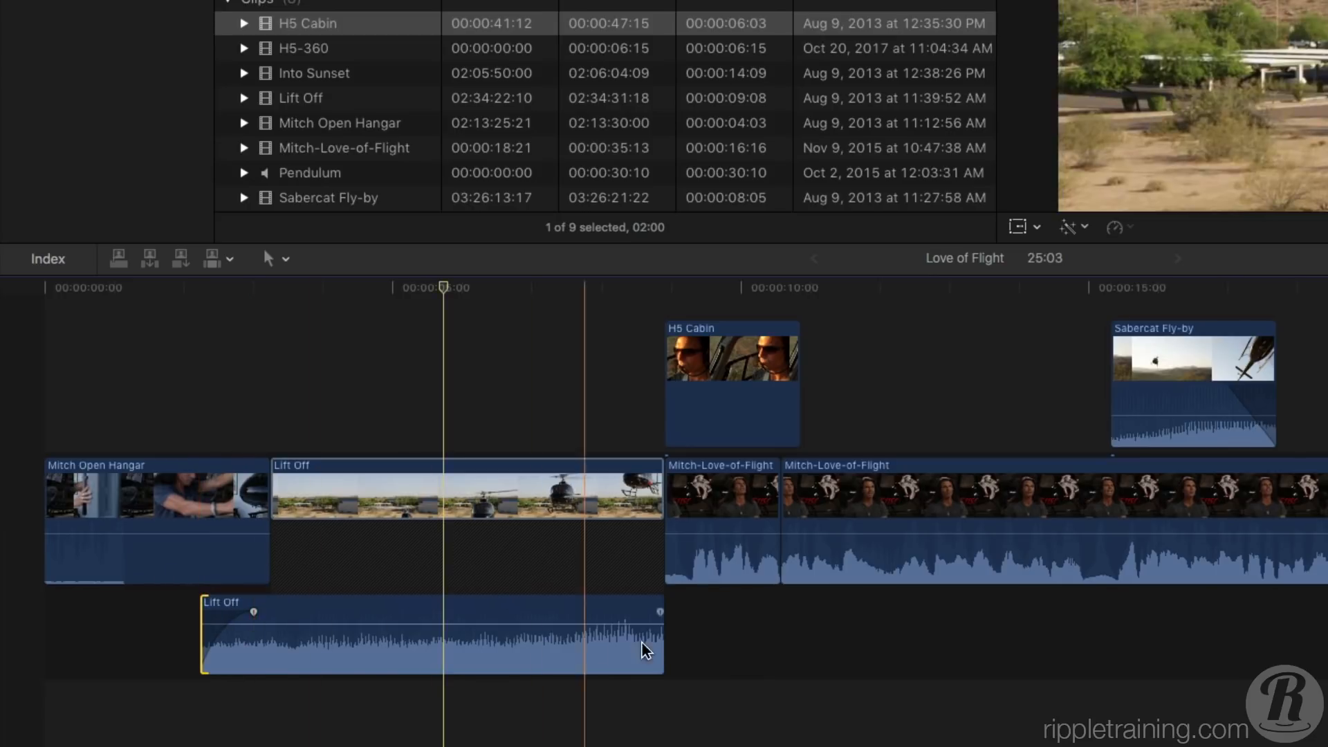
left_click_drag(659, 649, 694, 648)
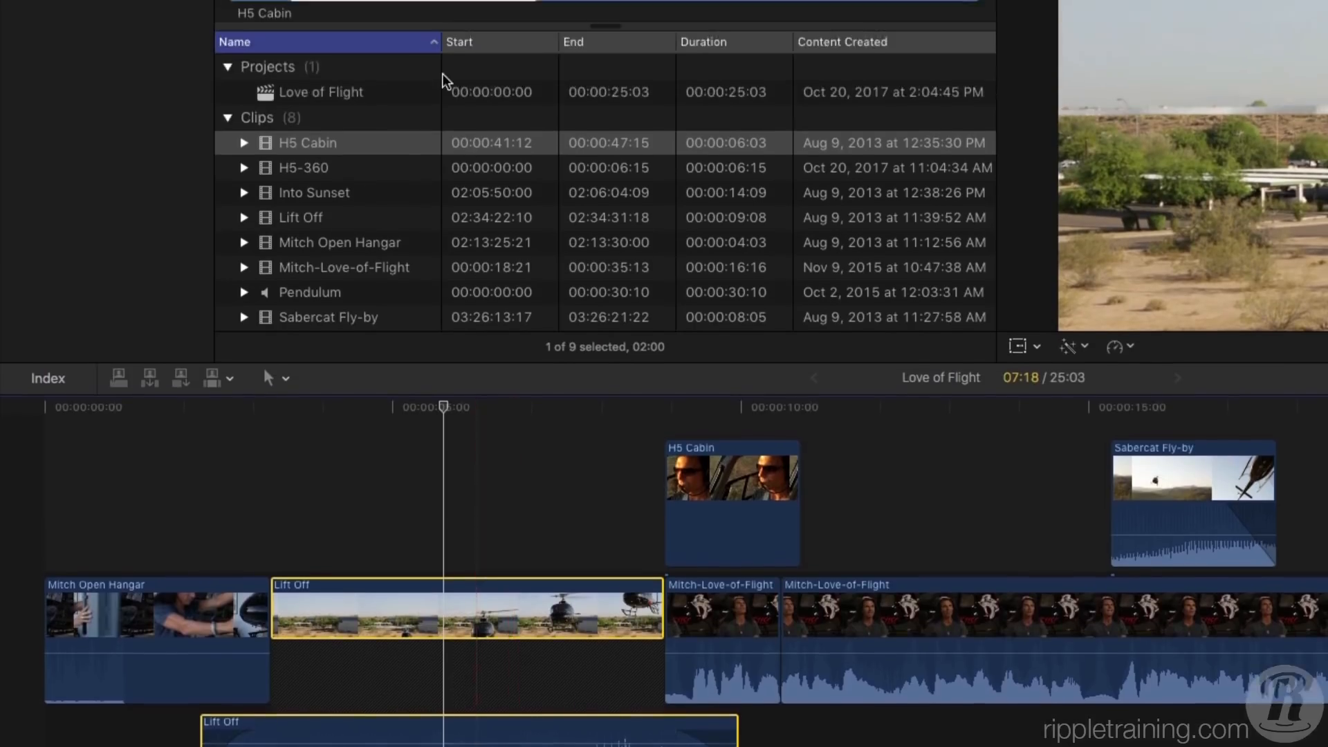
Apply fades to both ends of the Lift Off audio via Modify > Adjust Volume
left_click(422, 11)
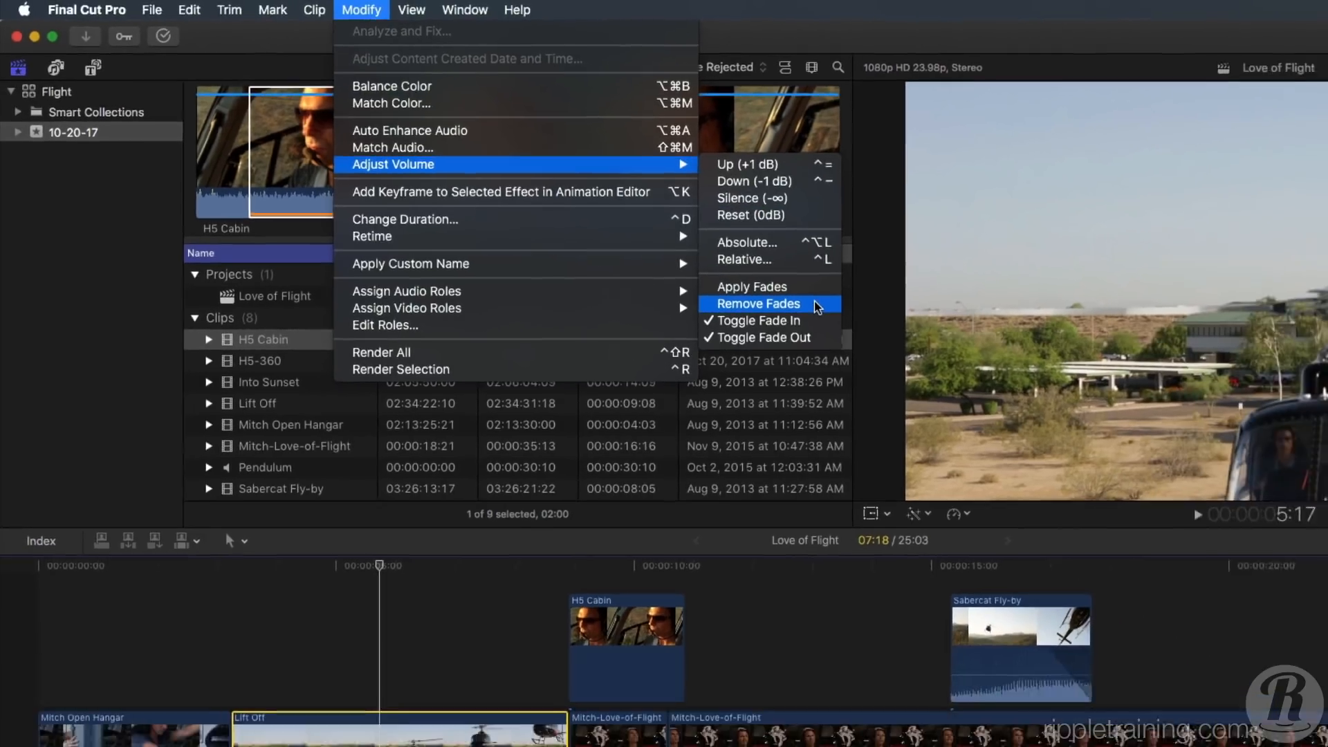
left_click(758, 303)
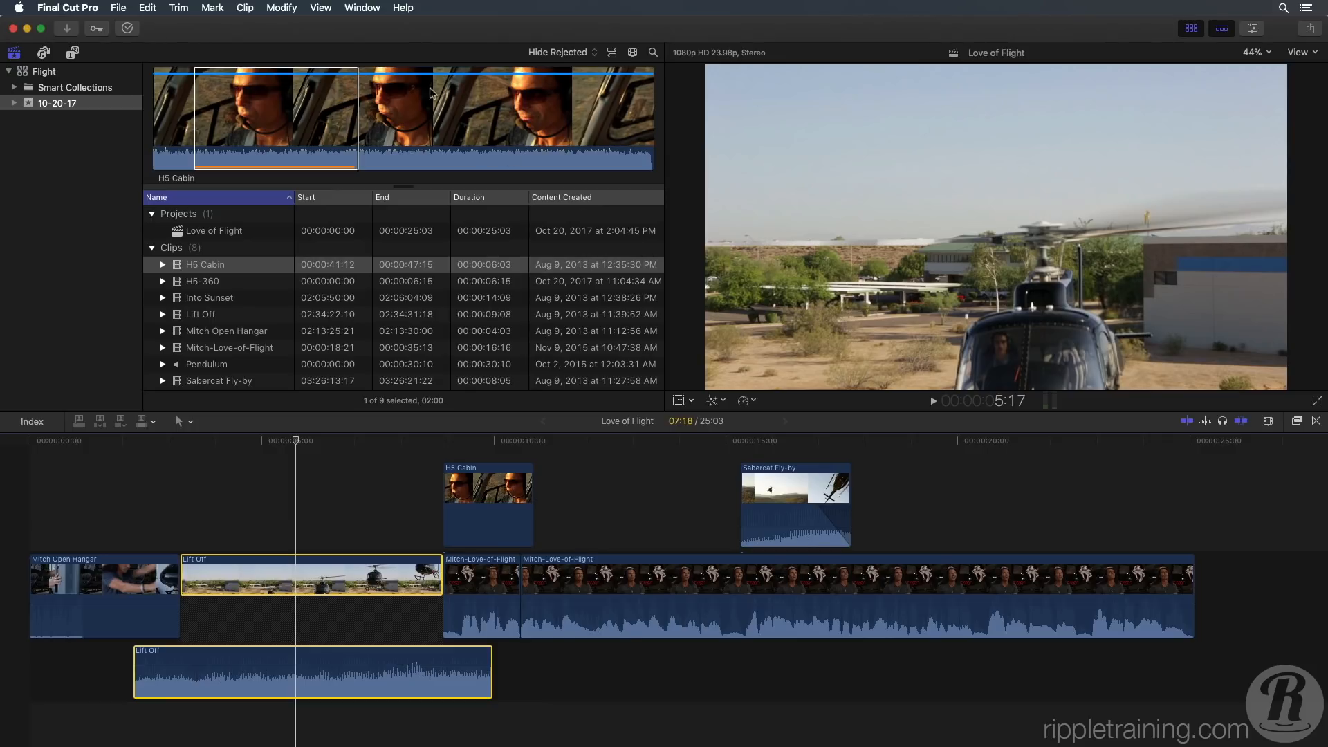
left_click(281, 7)
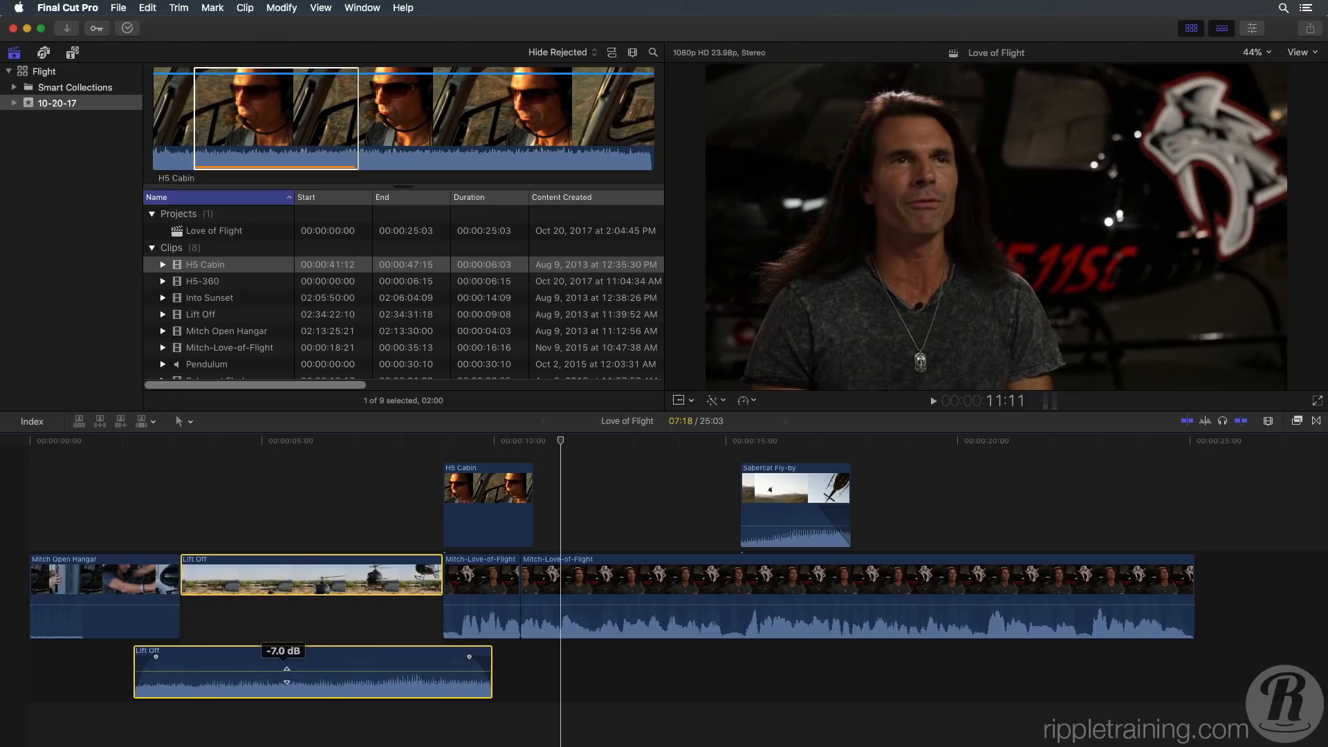
Drag the Lift Off audio volume line down to -7 dB
left_click_drag(286, 668, 286, 676)
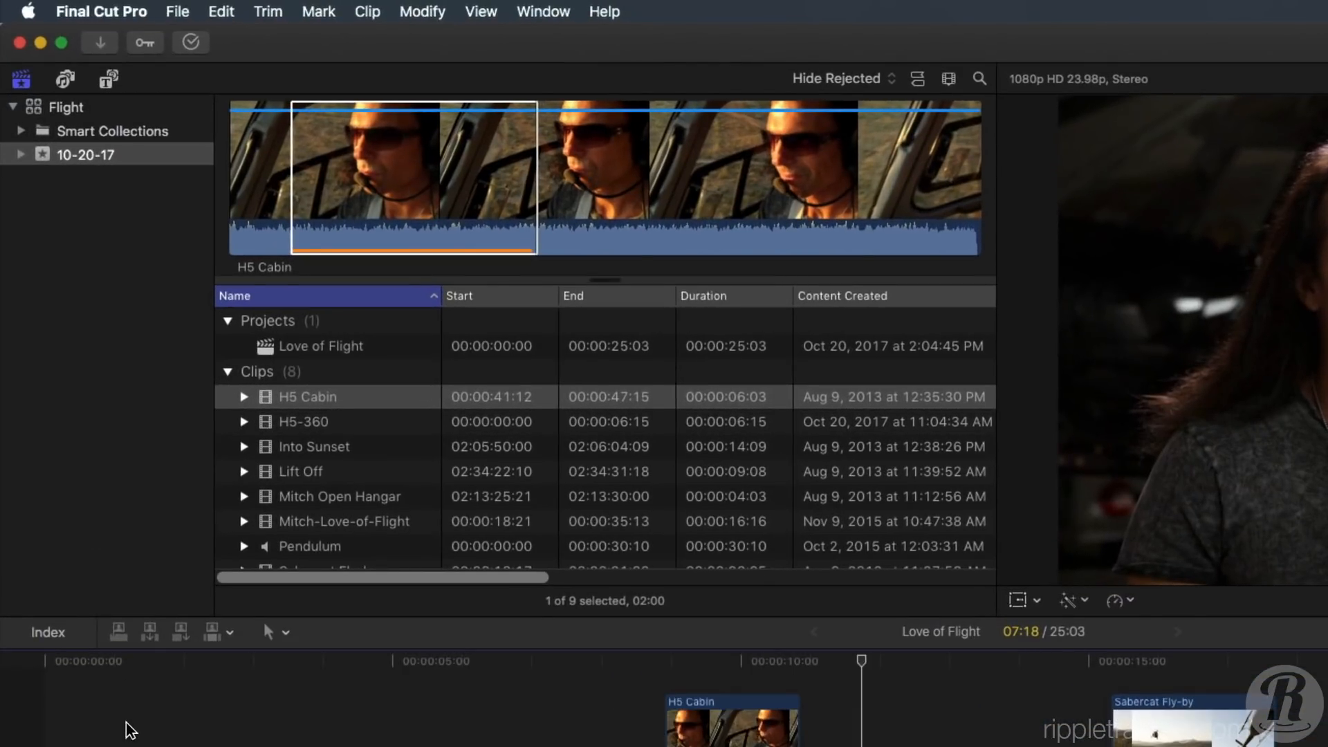
Connect the Pendulum music clip at the project start, spanning the timeline
left_click(309, 547)
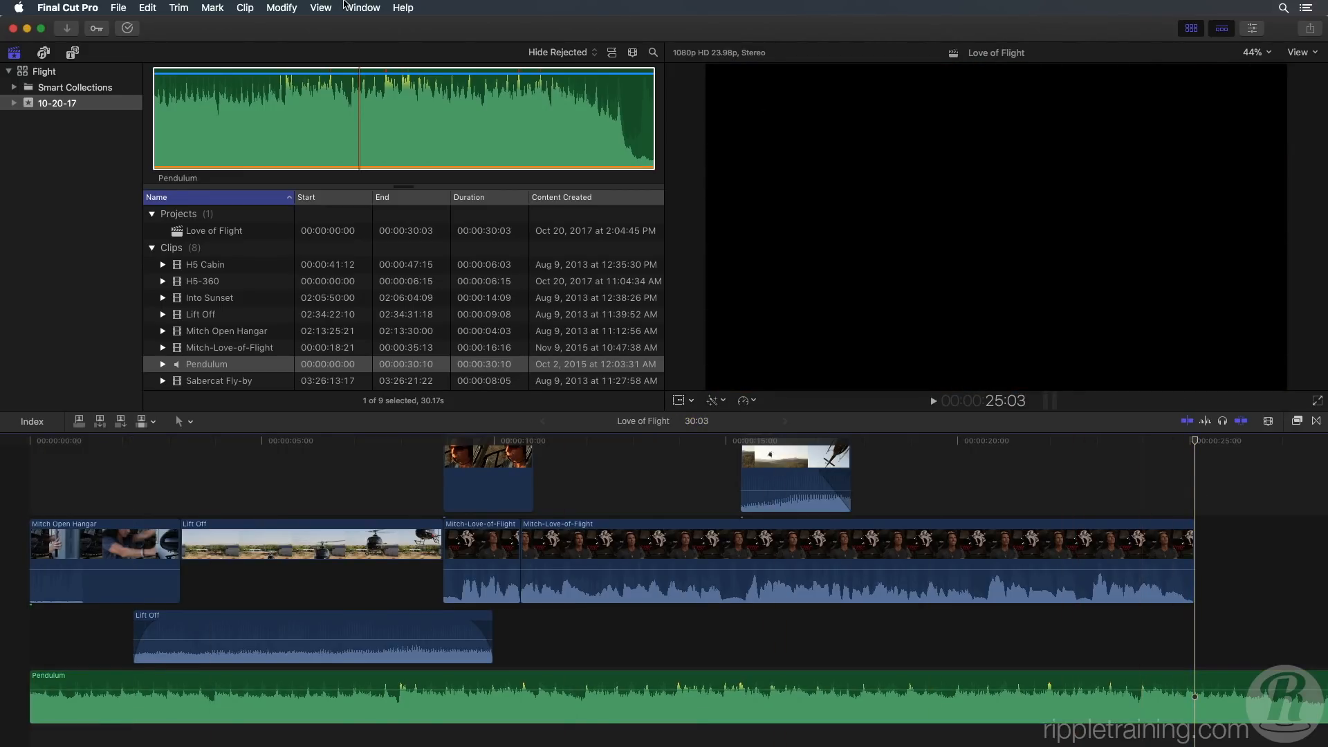
left_click(178, 8)
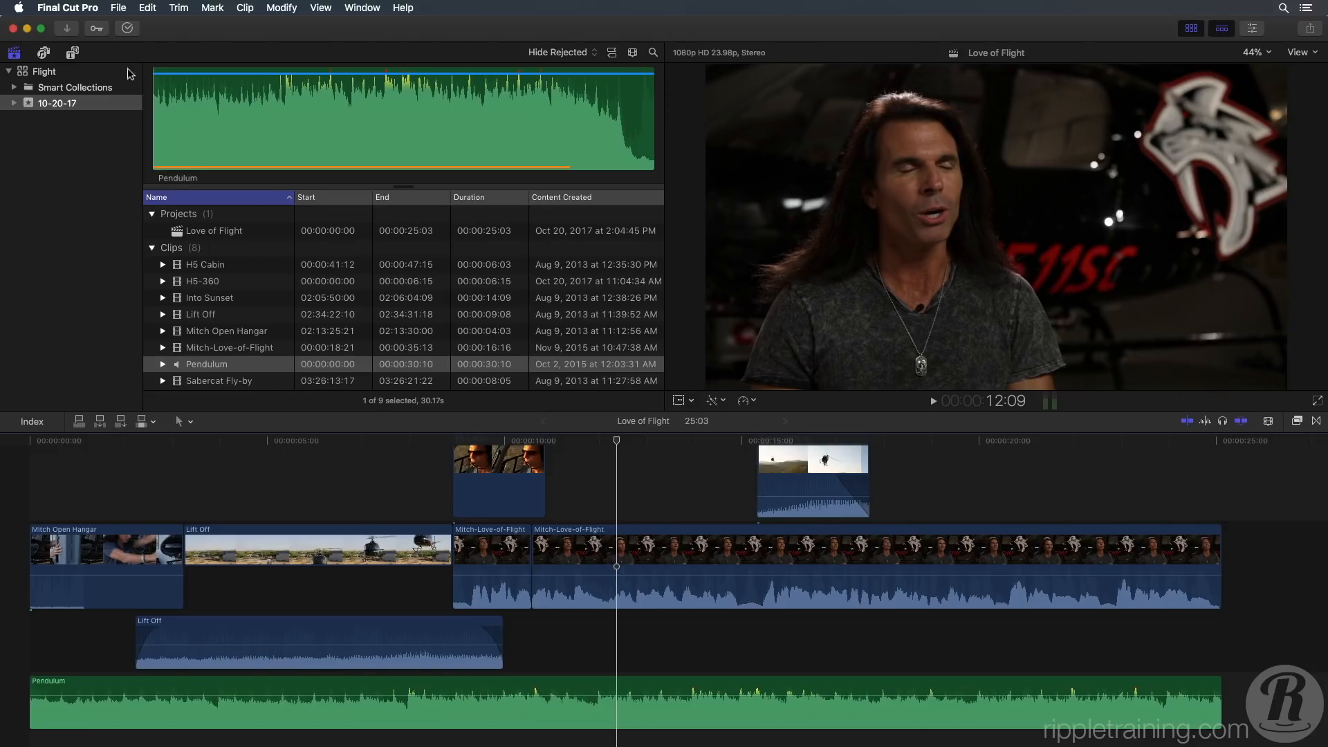
Select a range on the Pendulum clip with Range Selection and lower its volume there
left_click(185, 422)
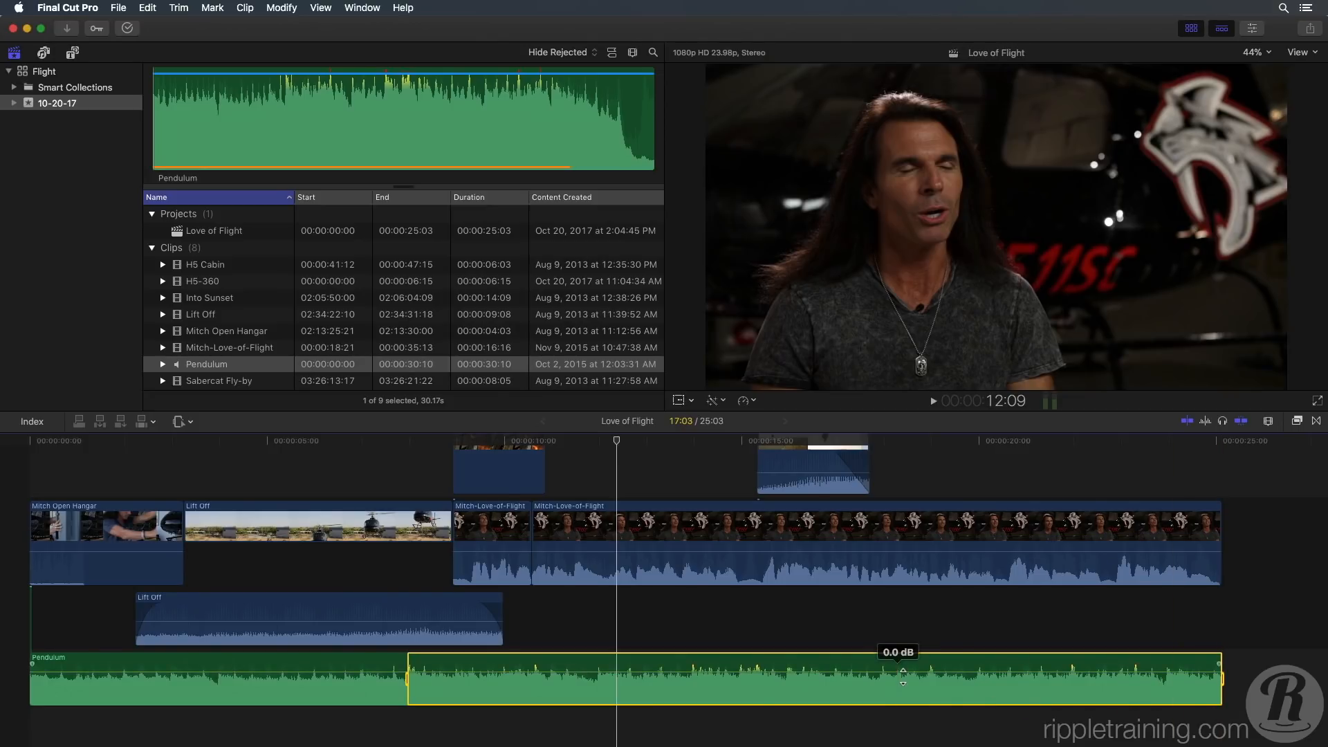
left_click_drag(902, 669, 902, 697)
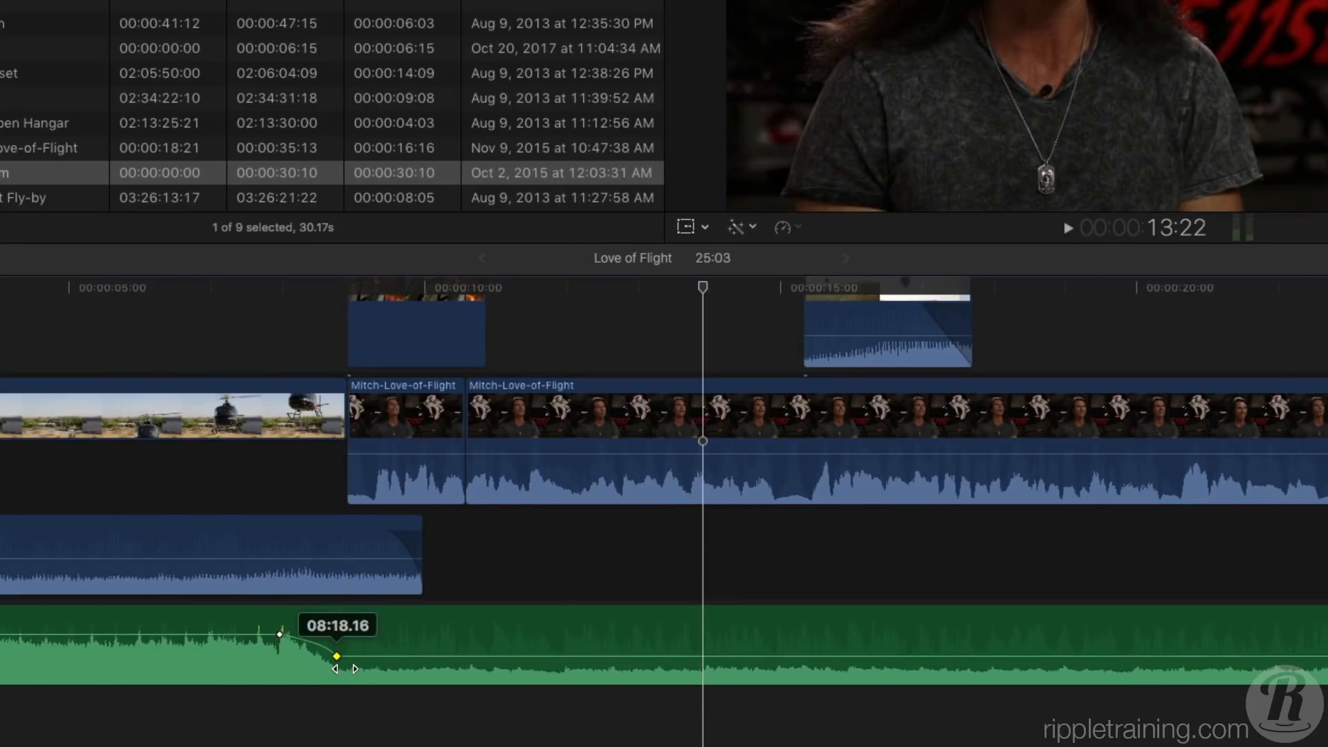
Move the lower Pendulum volume keyframe right so the ramp ends just after the interview begins
left_click_drag(336, 656, 314, 657)
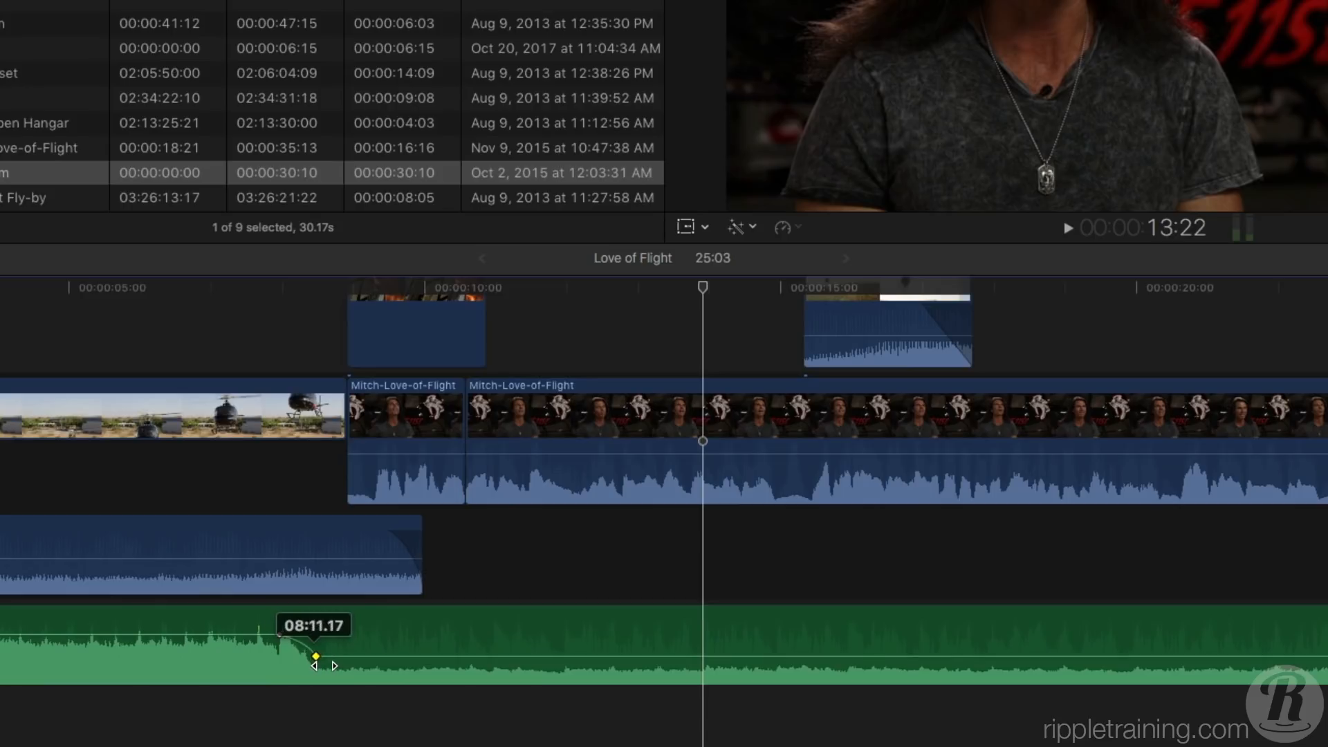
left_click_drag(314, 658, 369, 658)
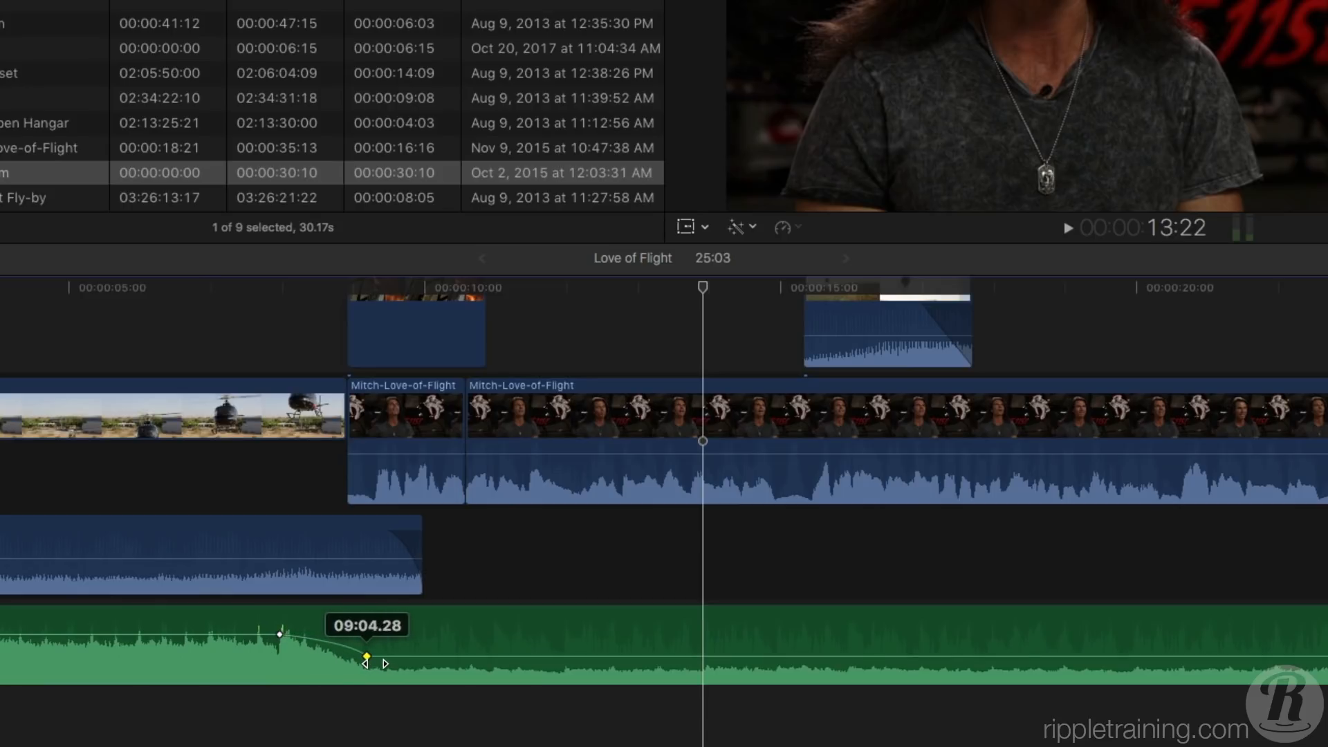
left_click_drag(367, 657, 363, 659)
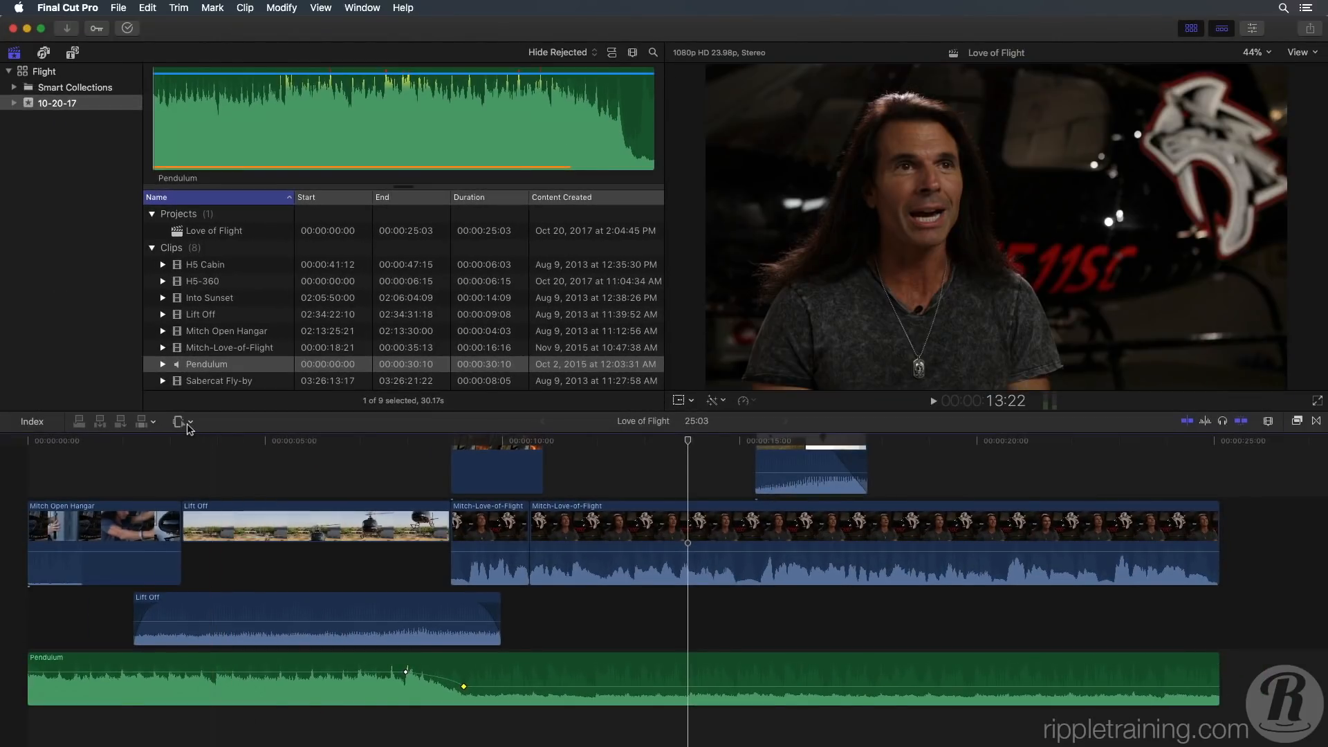
Switch from the Range Selection tool back to the Select tool (A) from the Tools pop-up
left_click(178, 421)
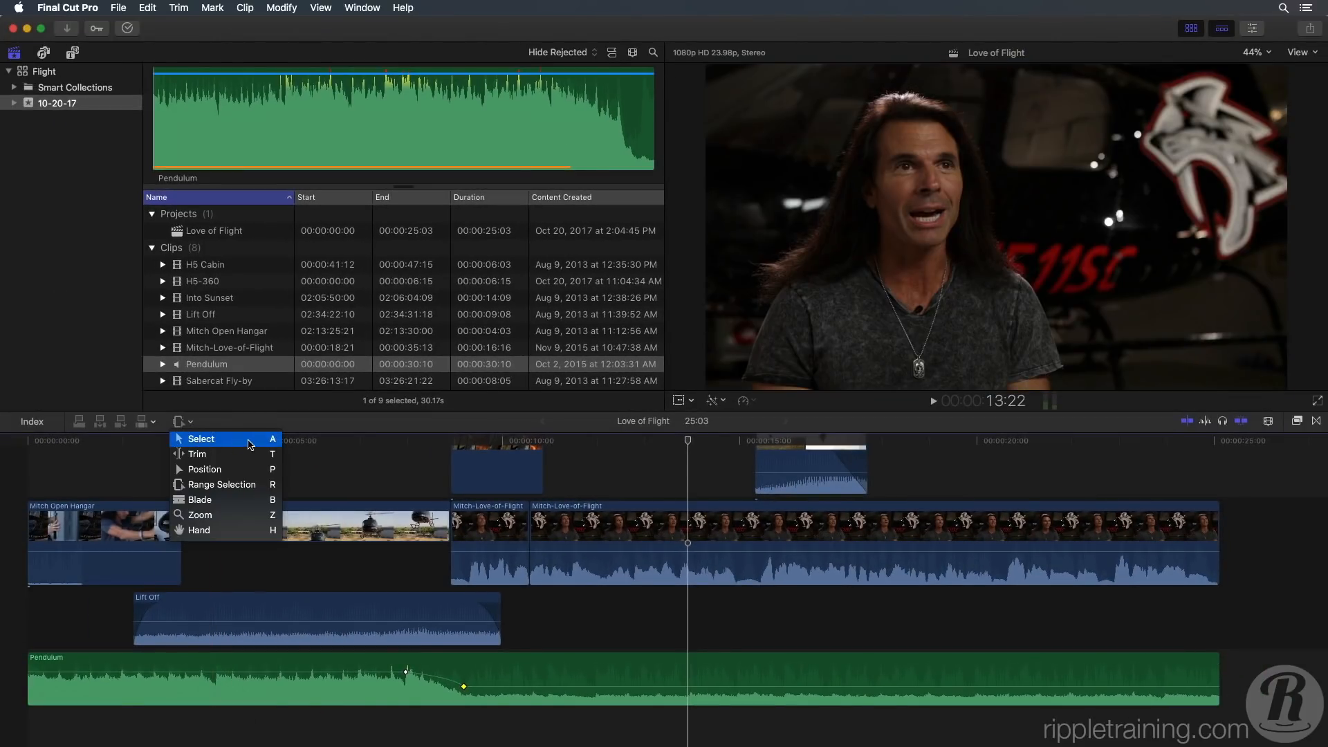
left_click(200, 439)
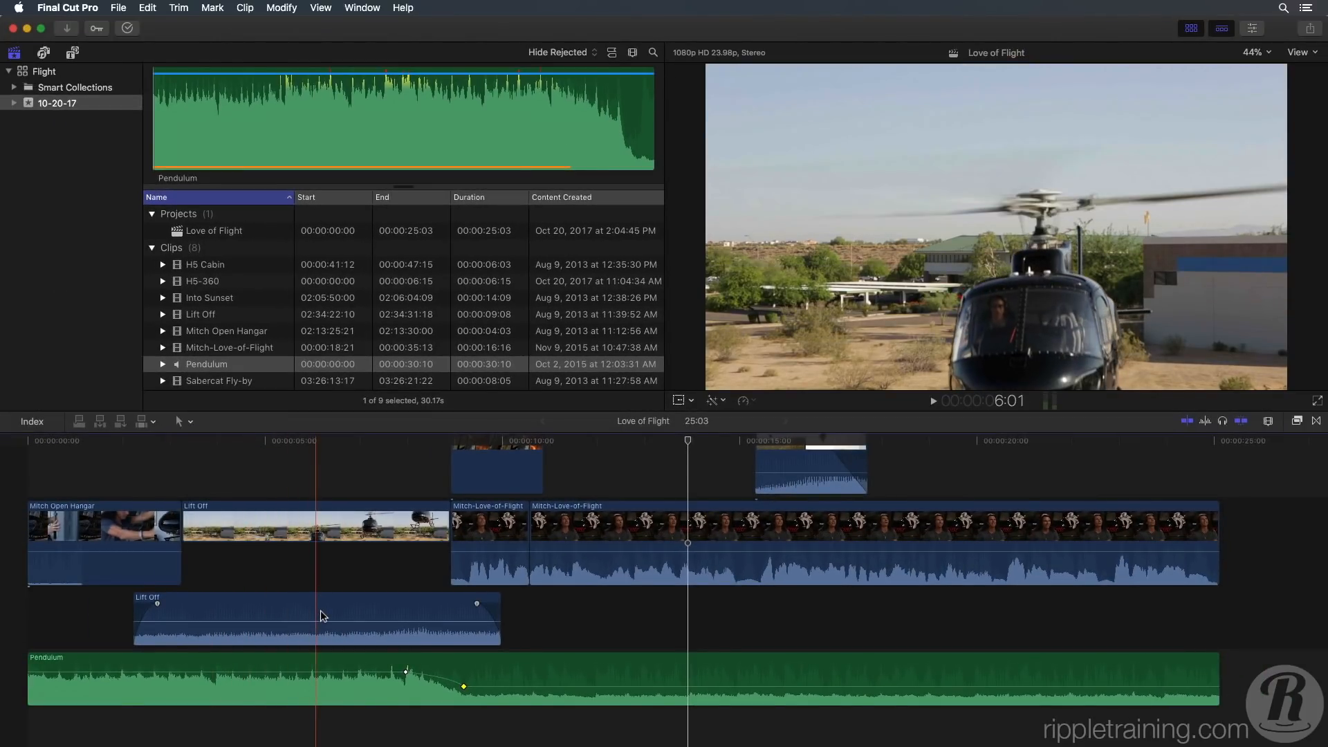